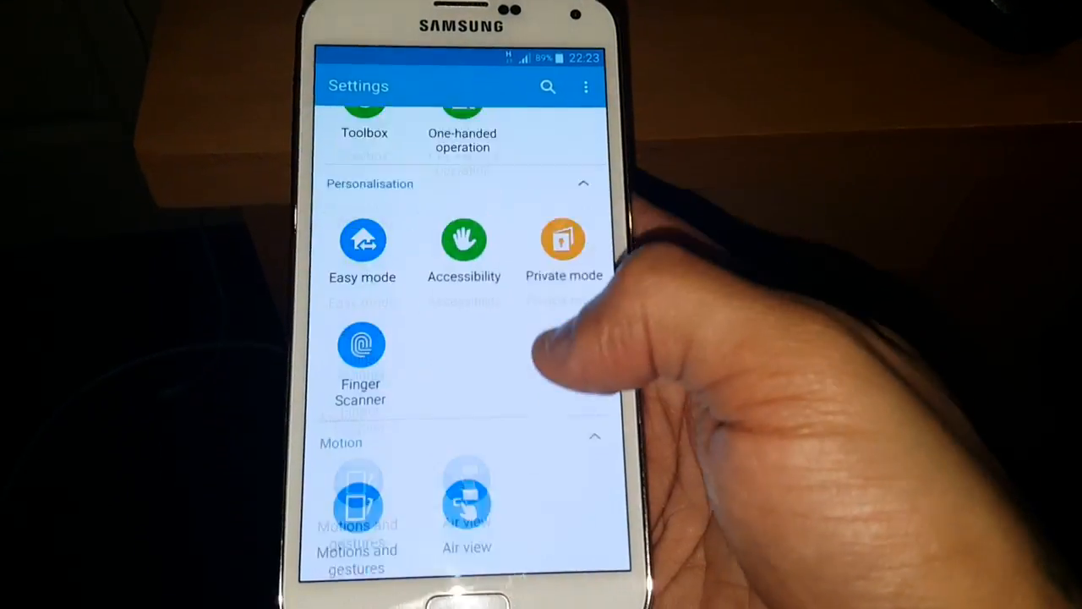
Go to About device > Status and scroll down to the Device status line reading Official
scroll(down, 3)
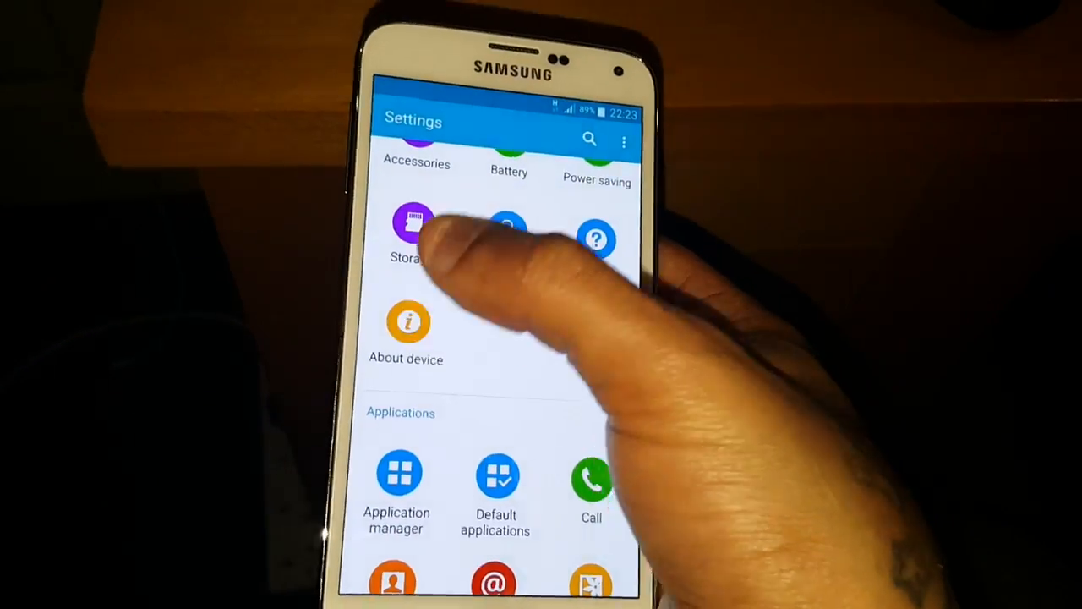
click(406, 330)
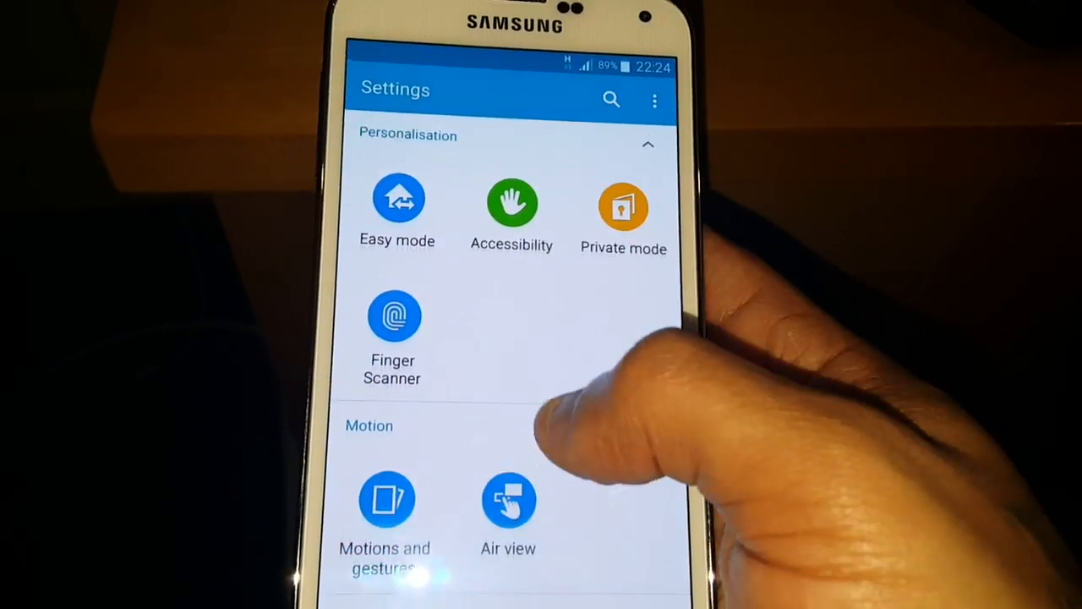
scroll(down, 3)
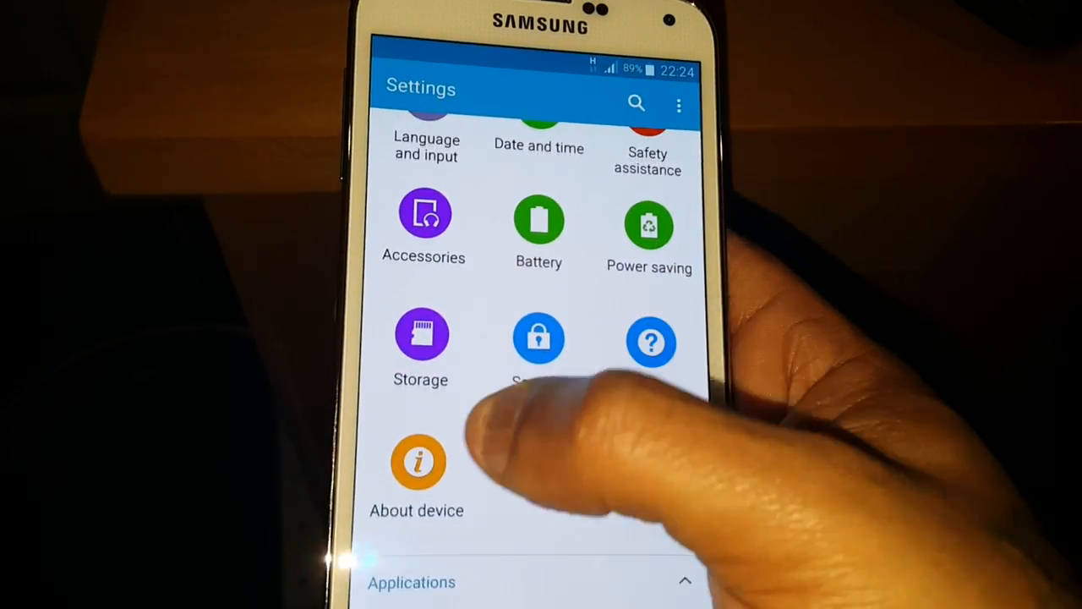
click(416, 461)
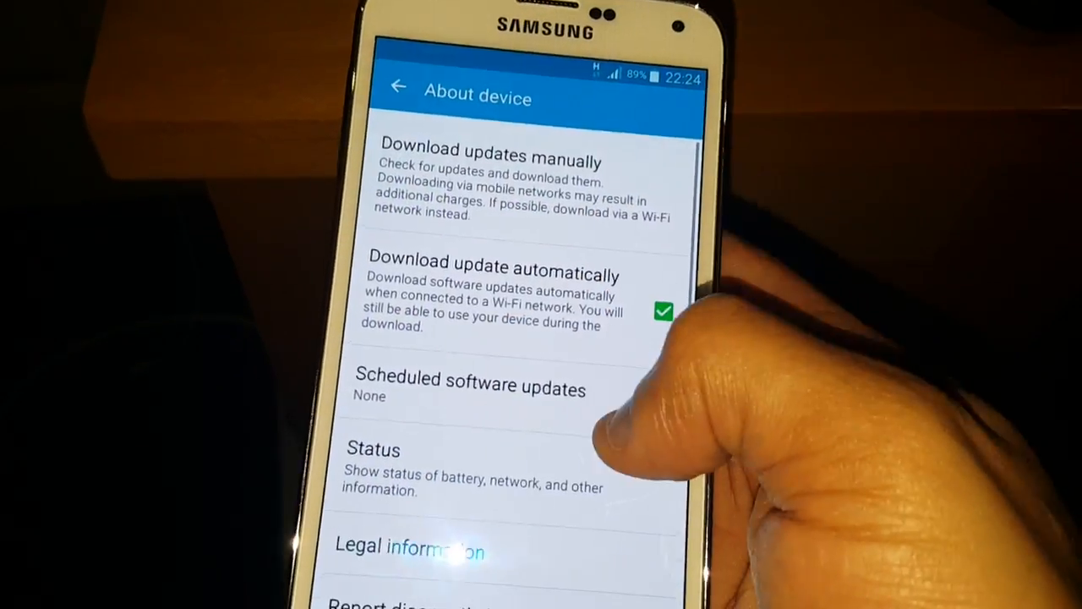
scroll(down, 3)
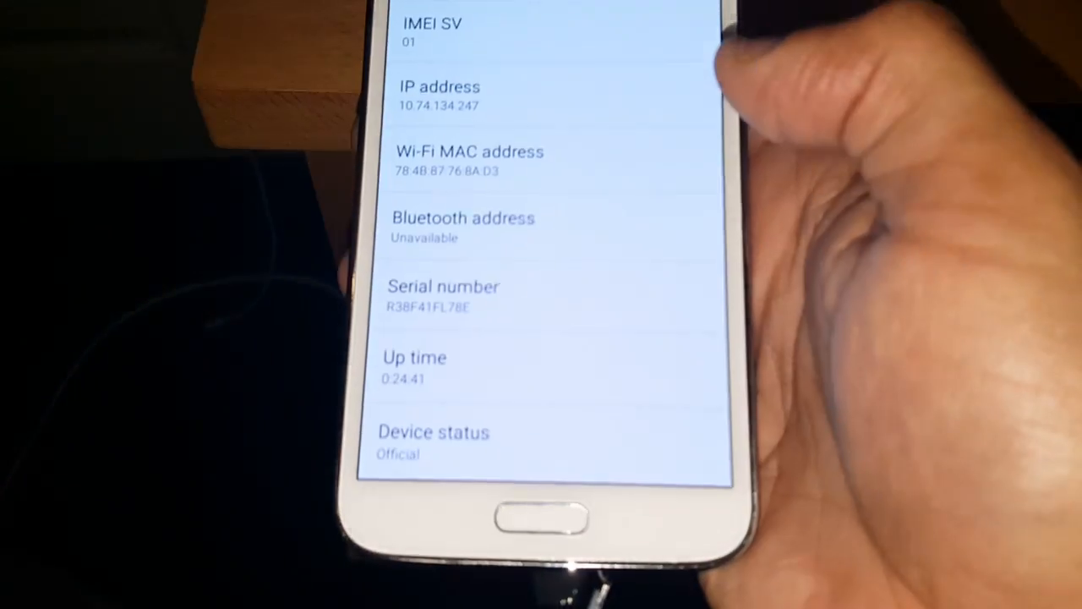